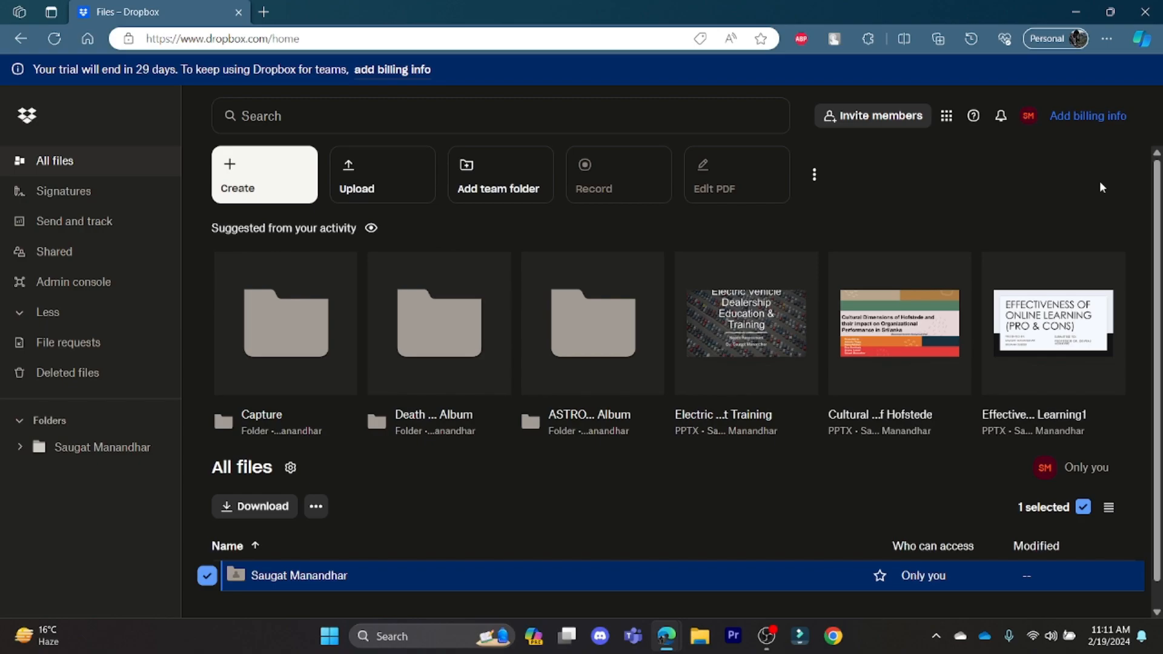
- Open the Business Plus checkout for team Saugat with 5 members
click(226, 38)
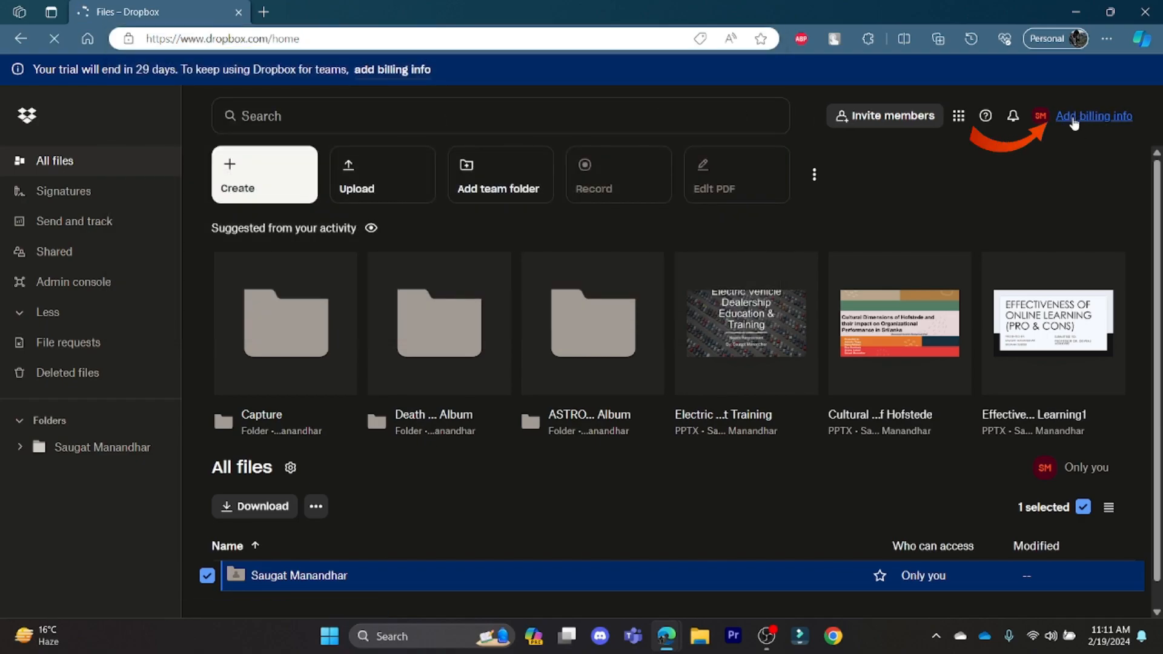
click(1095, 116)
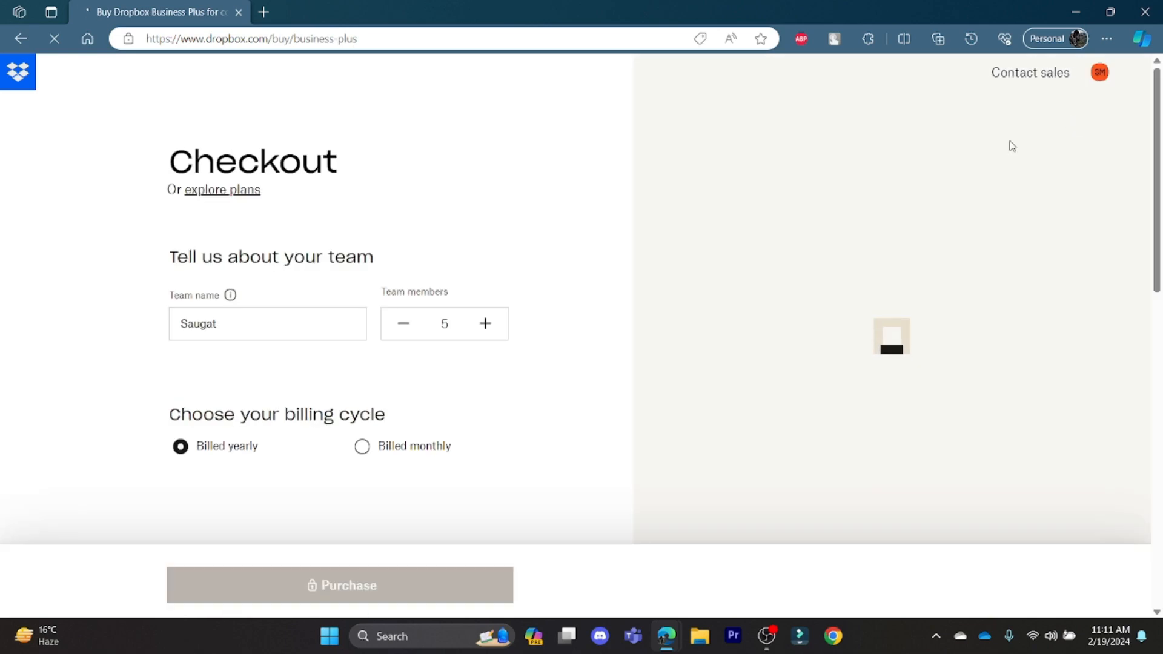
scroll(down, 3)
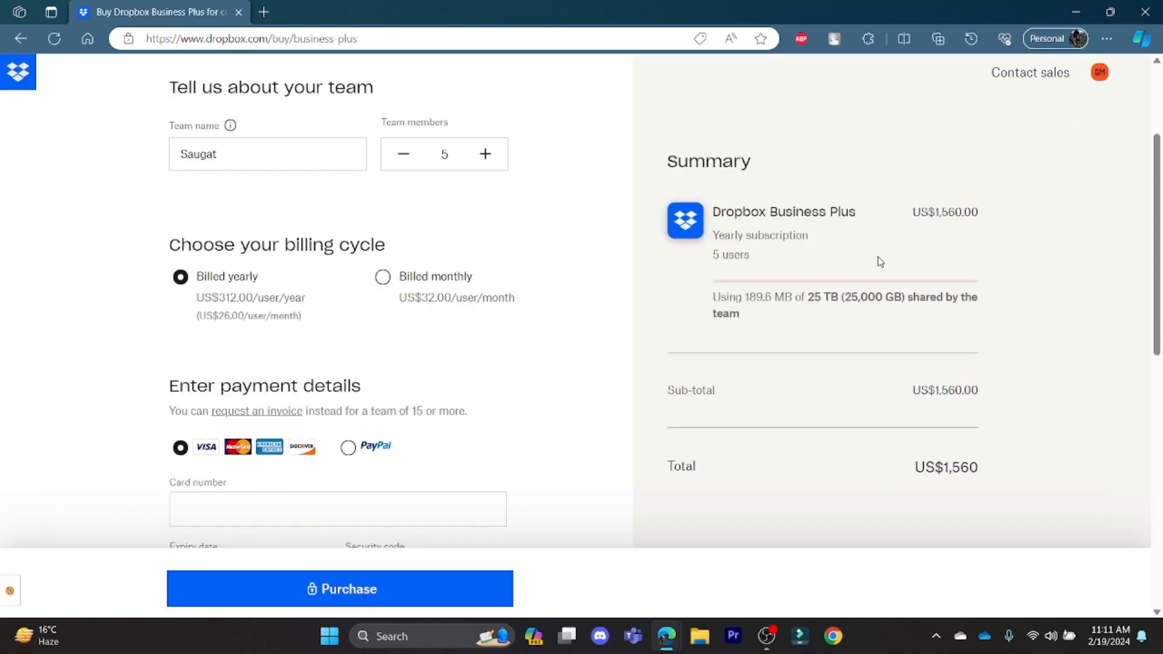
- Compare monthly billing, then return to yearly billing at US$1,560
click(383, 277)
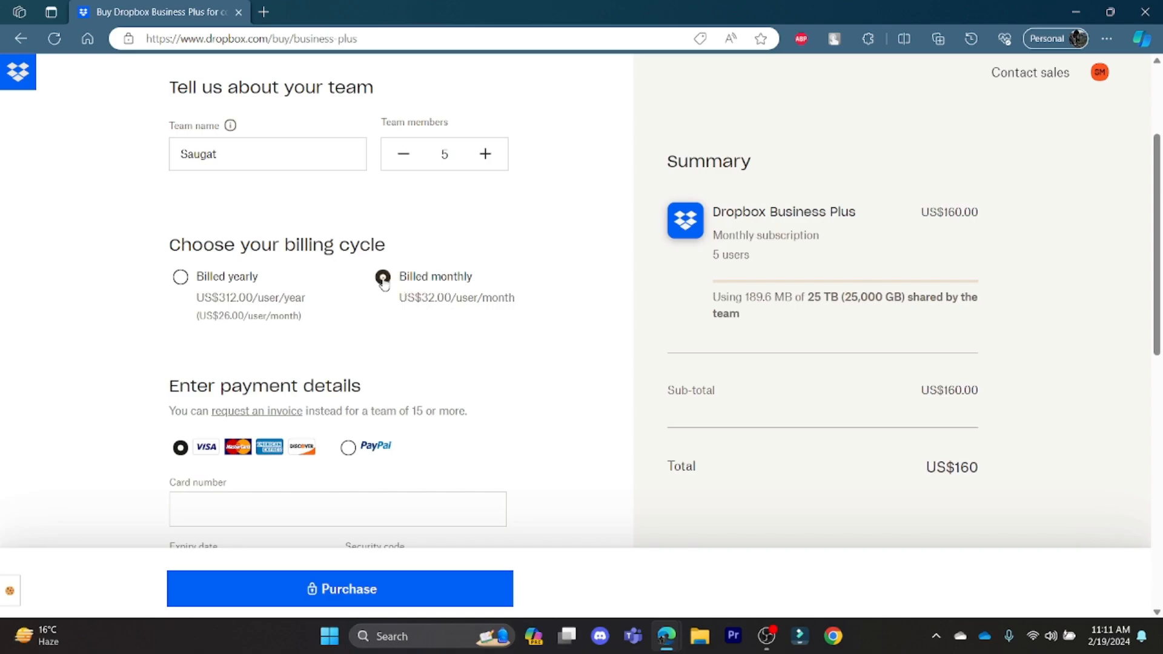
click(179, 277)
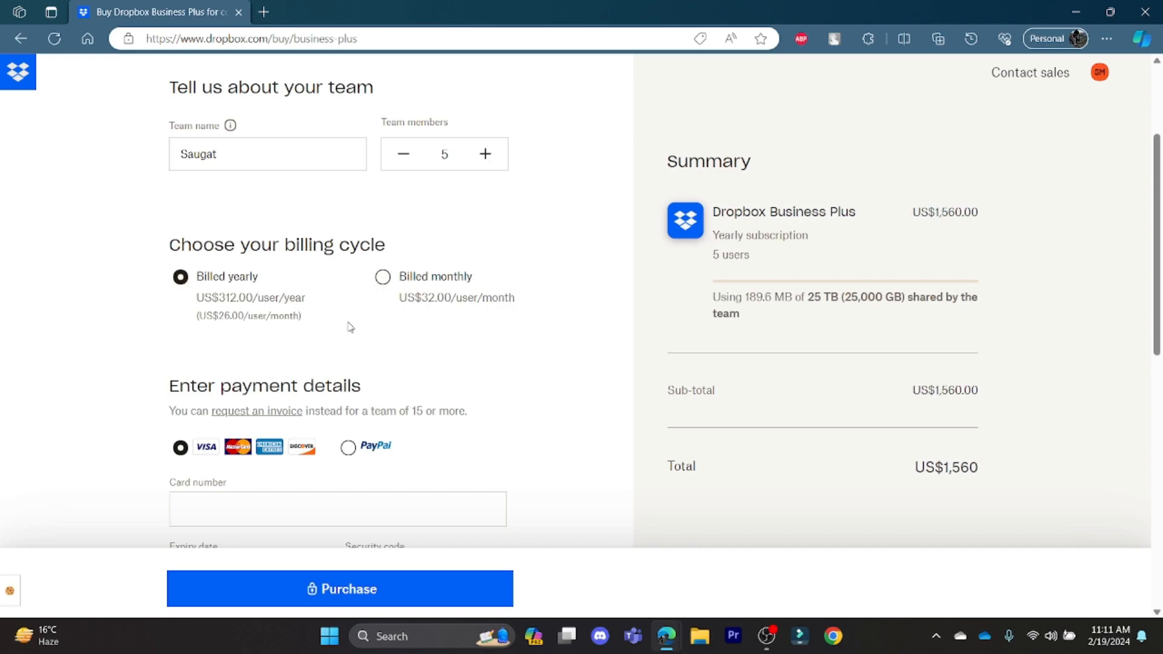
scroll(down, 3)
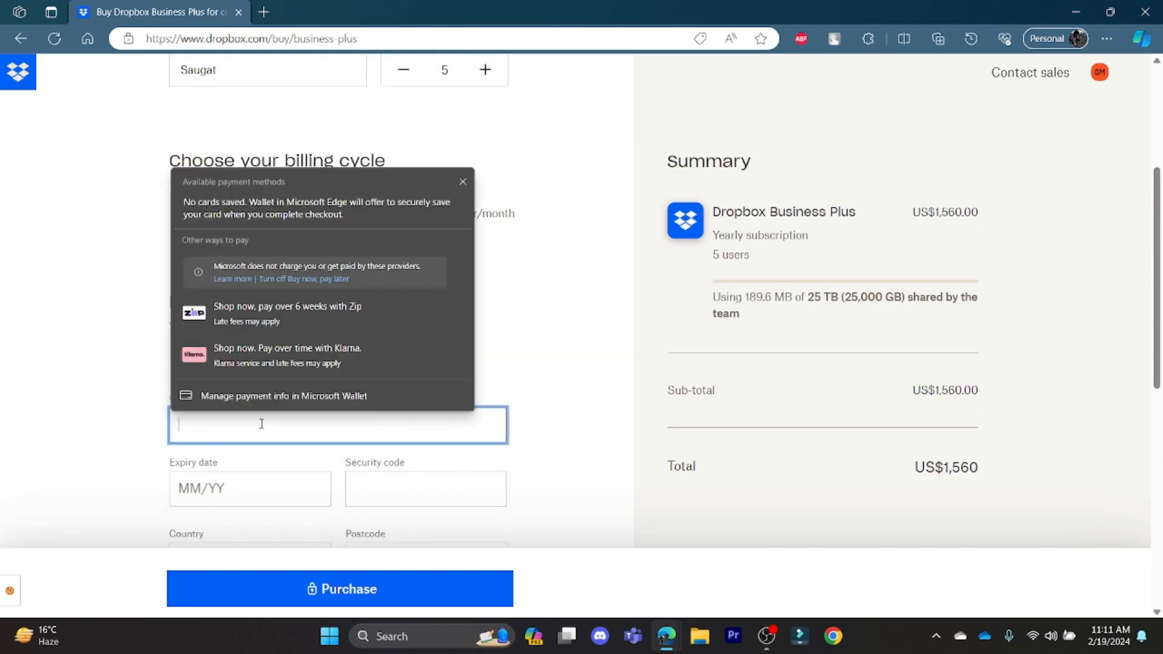
mouse_move(135, 381)
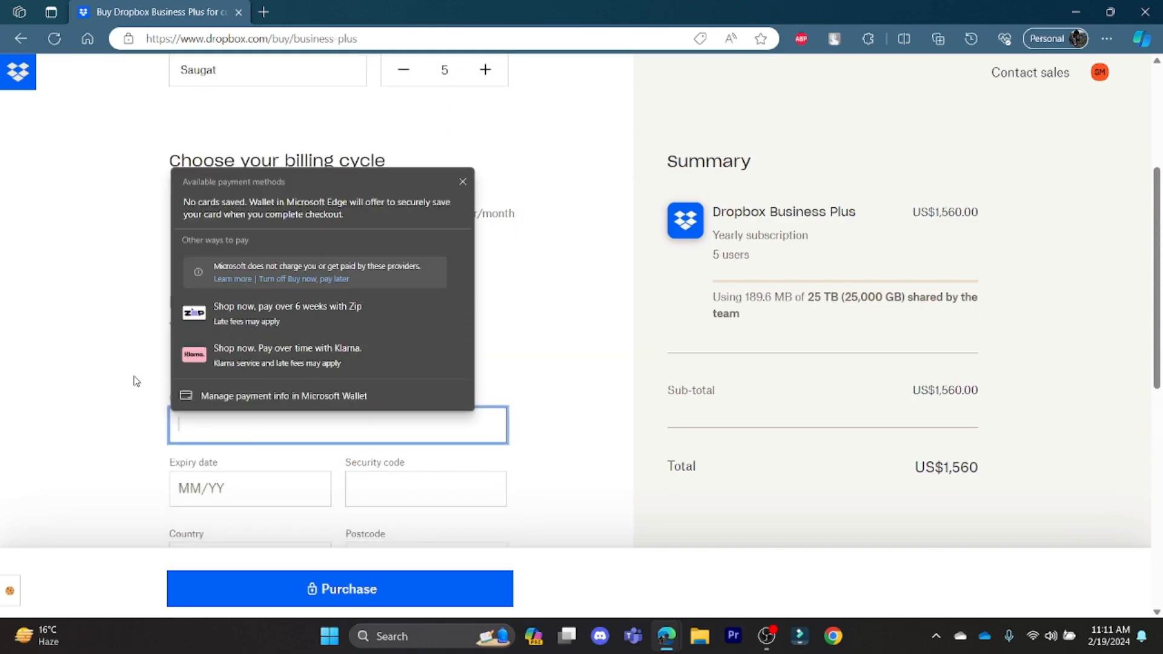
text(3)
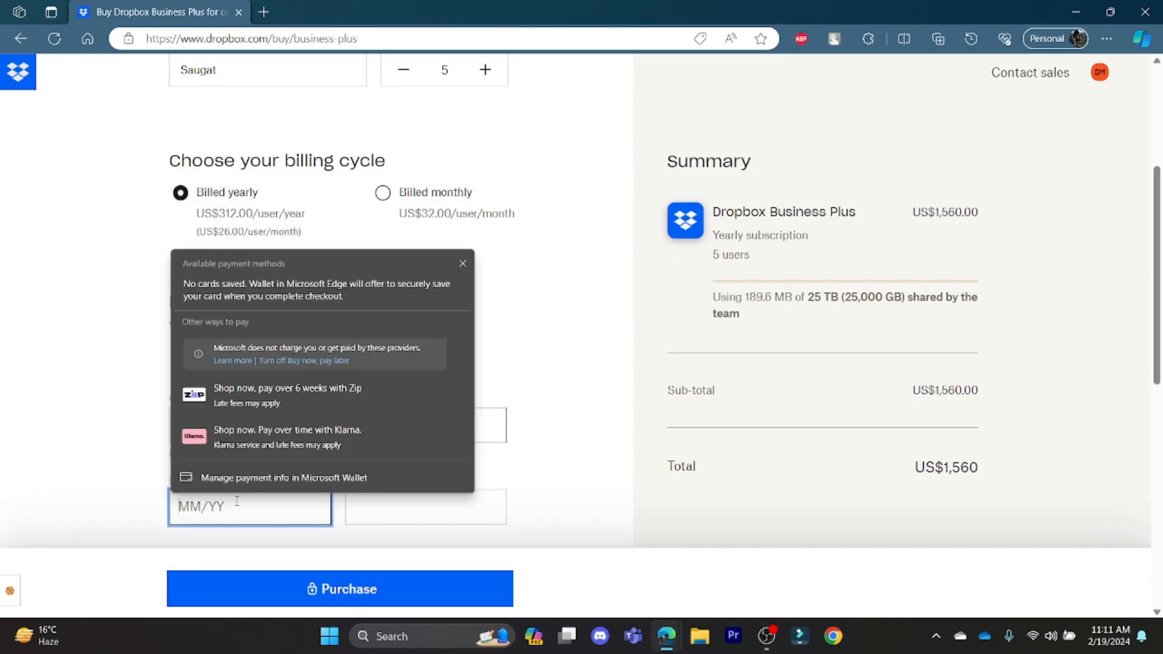
text(02/2)
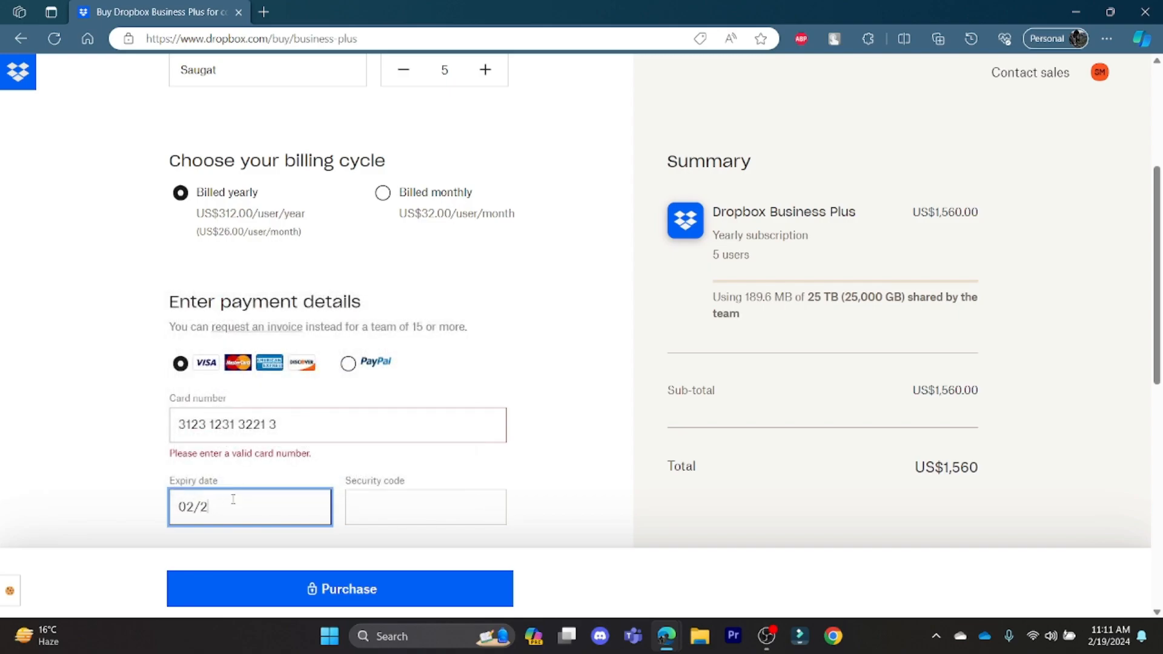
click(424, 507)
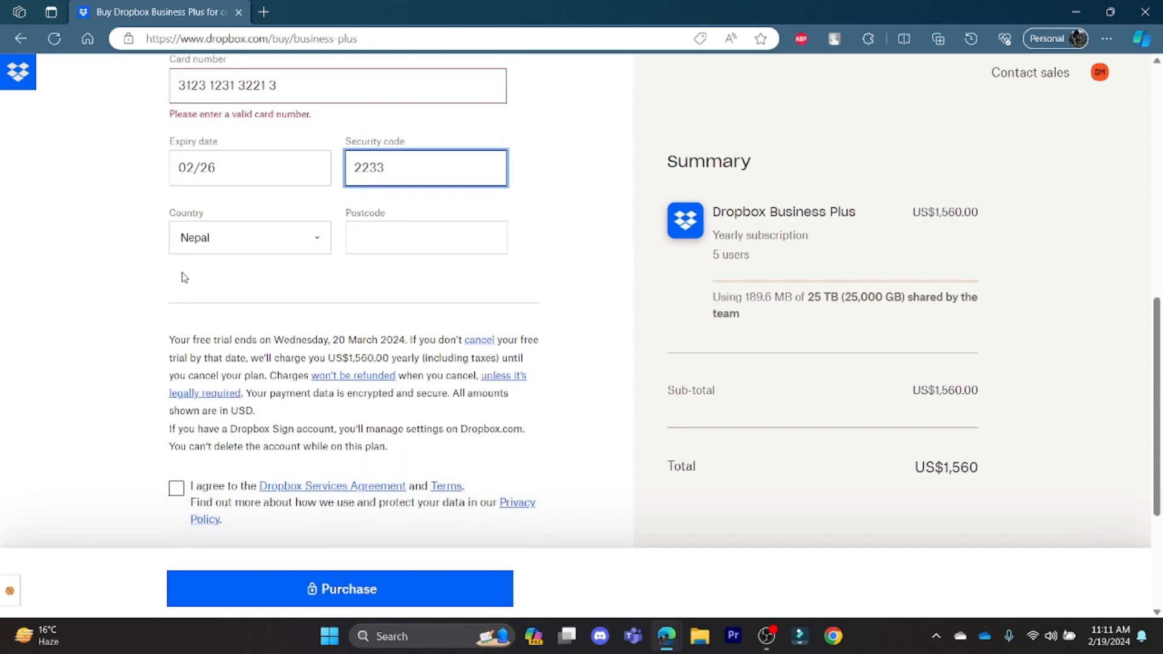
click(425, 237)
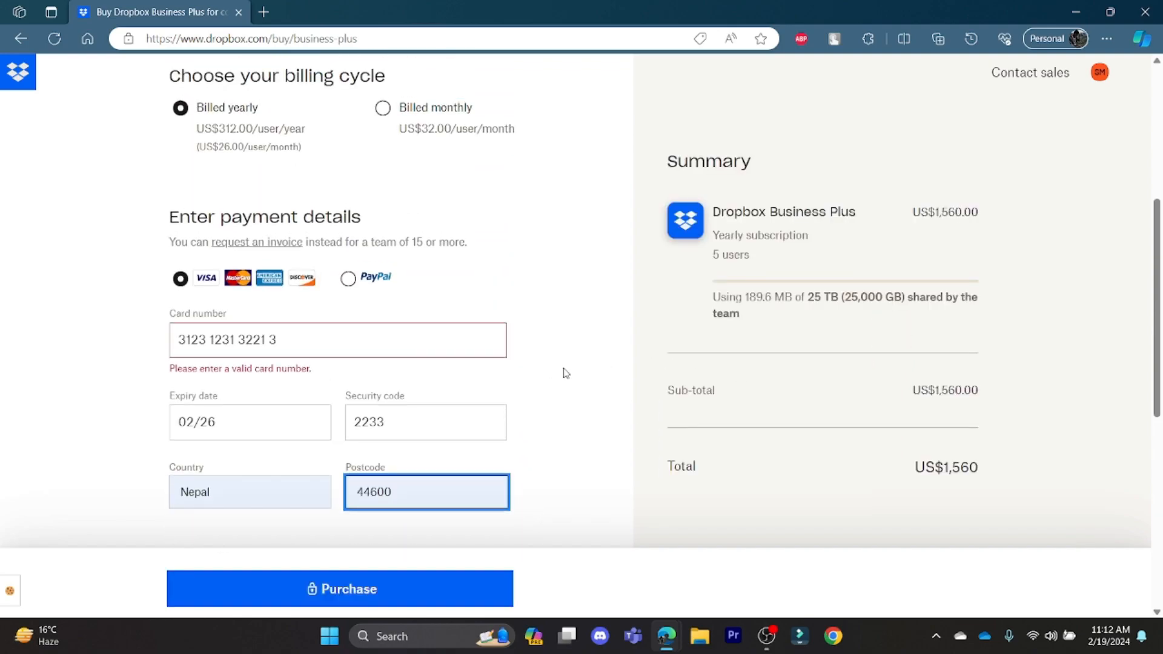
- Scroll down past the services agreement and leave the checkout for All files
scroll(down, 3)
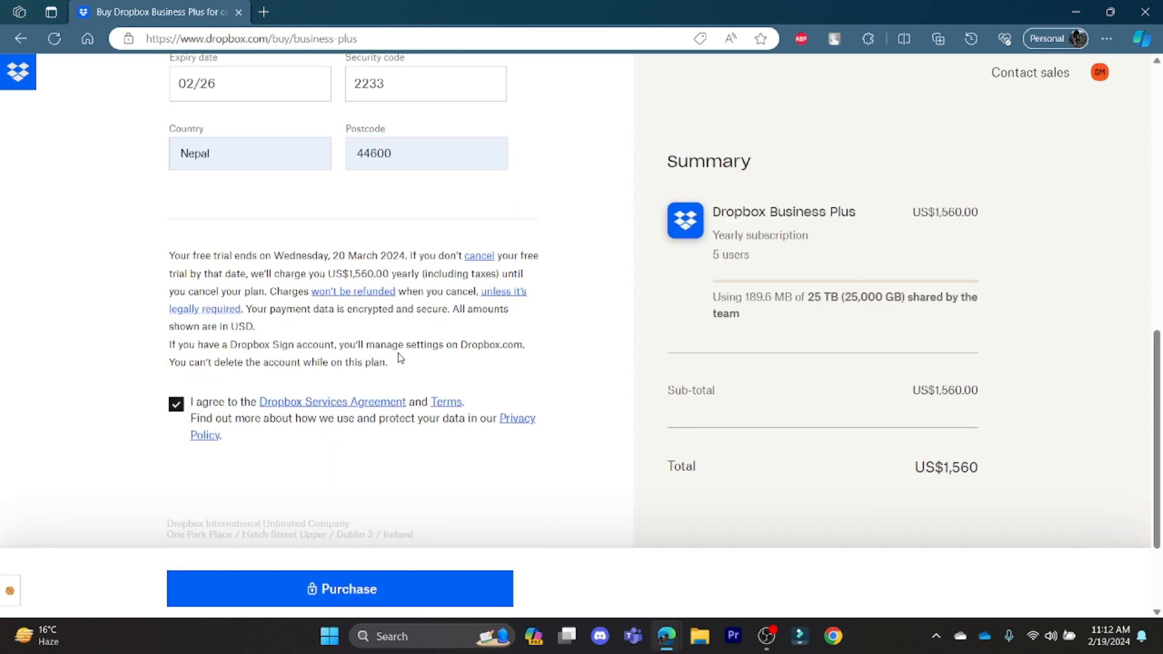
scroll(down, 3)
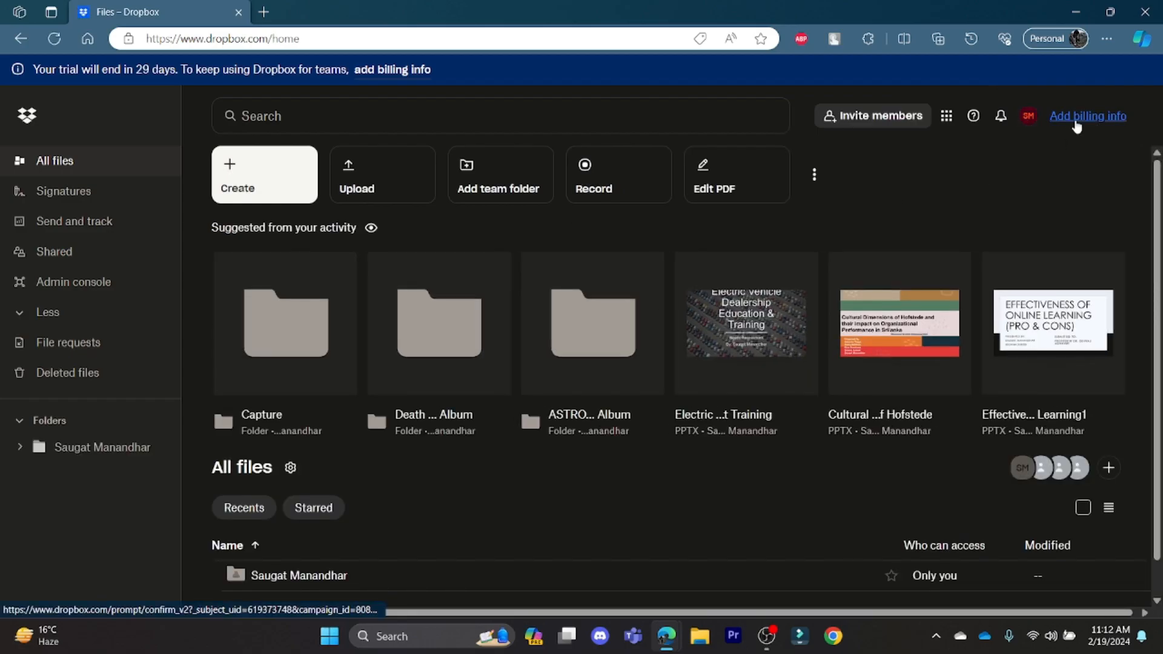
- Reopen the Business Plus checkout through Add billing info in the top bar
click(1088, 116)
text(Saug)
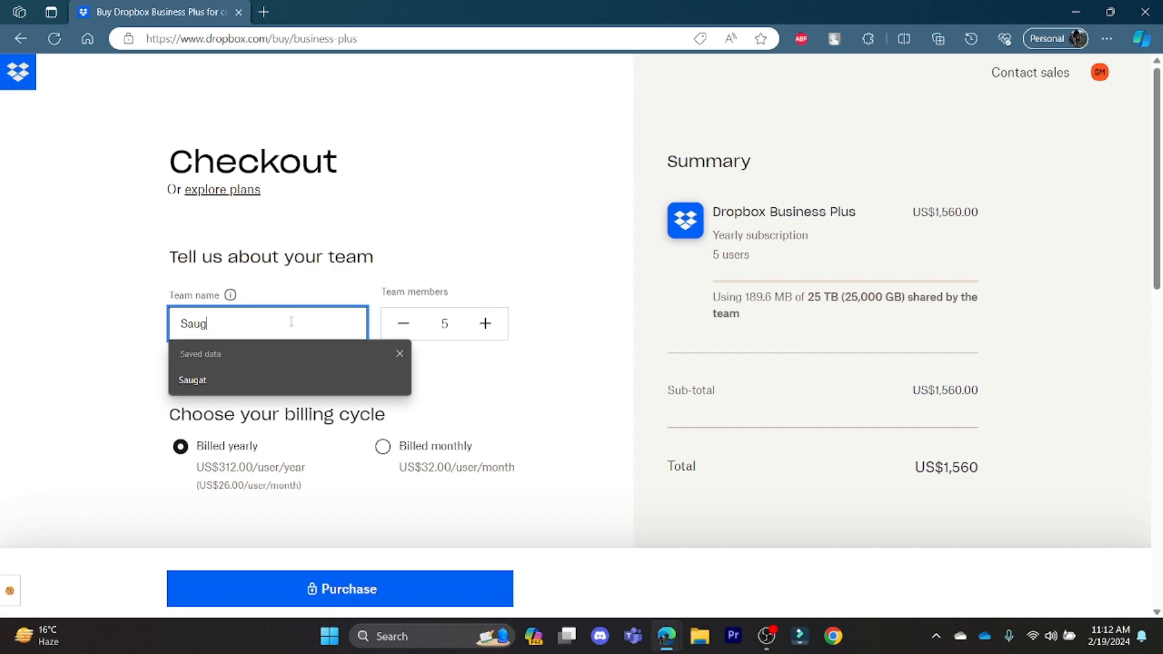
- Set team name XYZ INC, 15 members and monthly billing totalling US$480
text(XYZ INC)
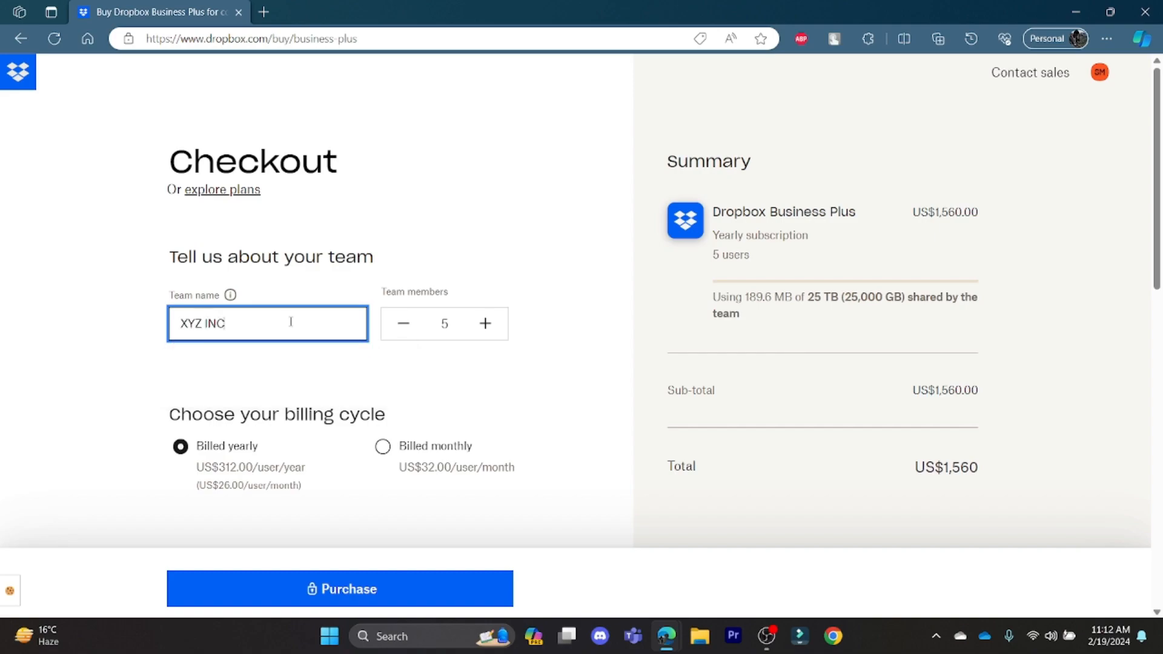
click(486, 324)
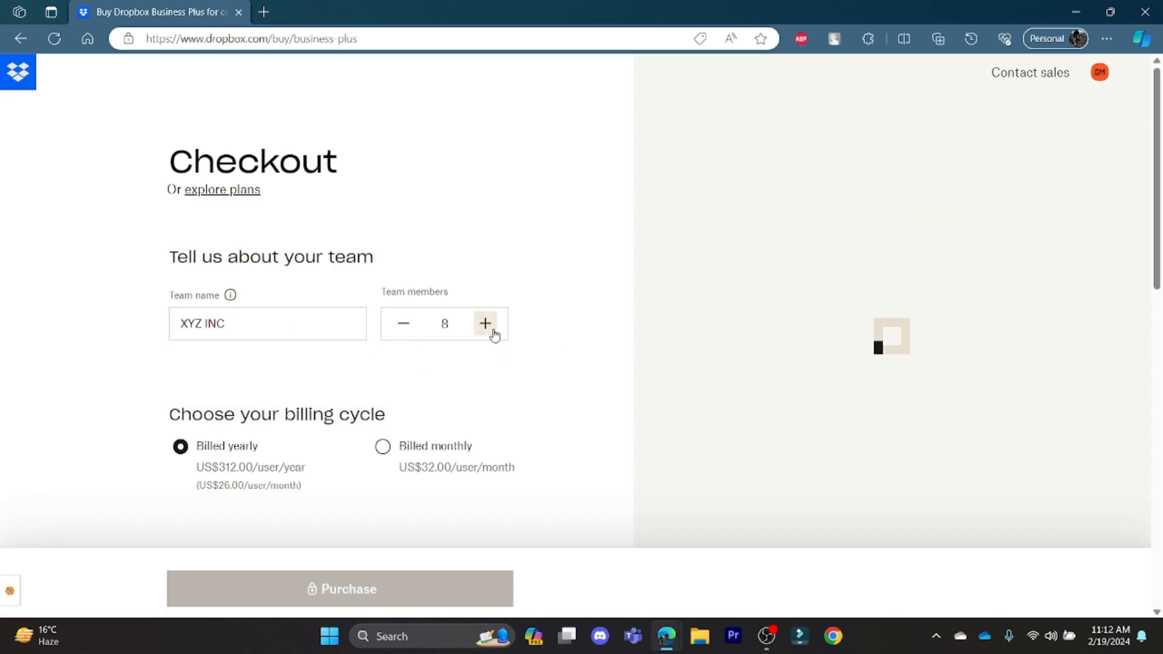
click(487, 324)
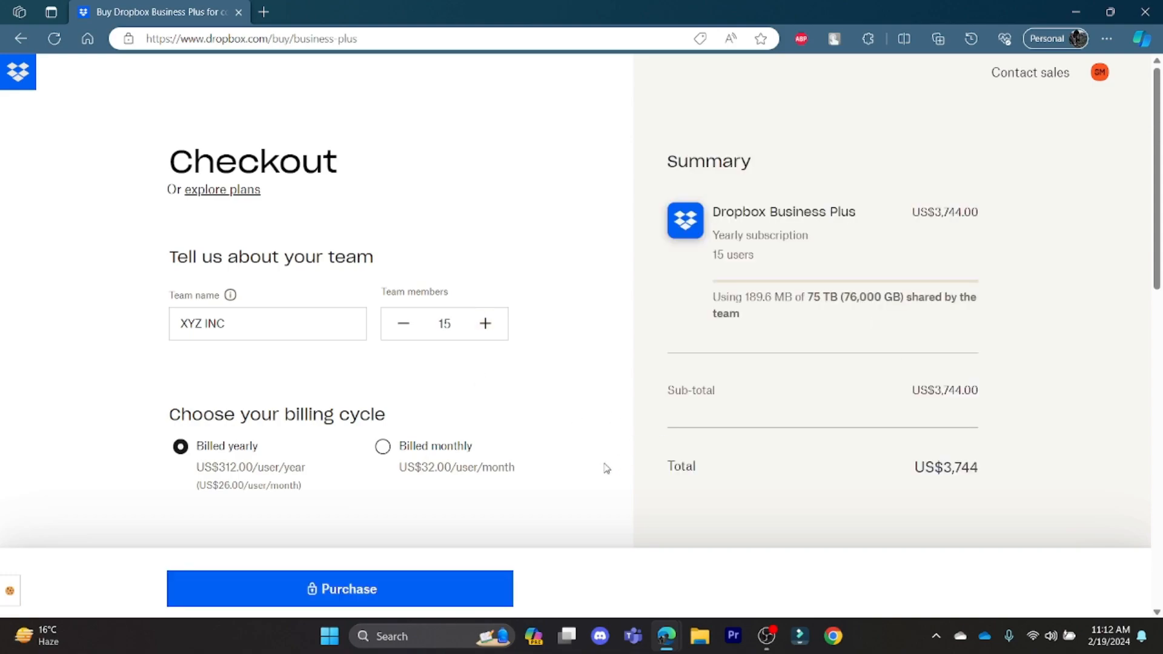
click(382, 447)
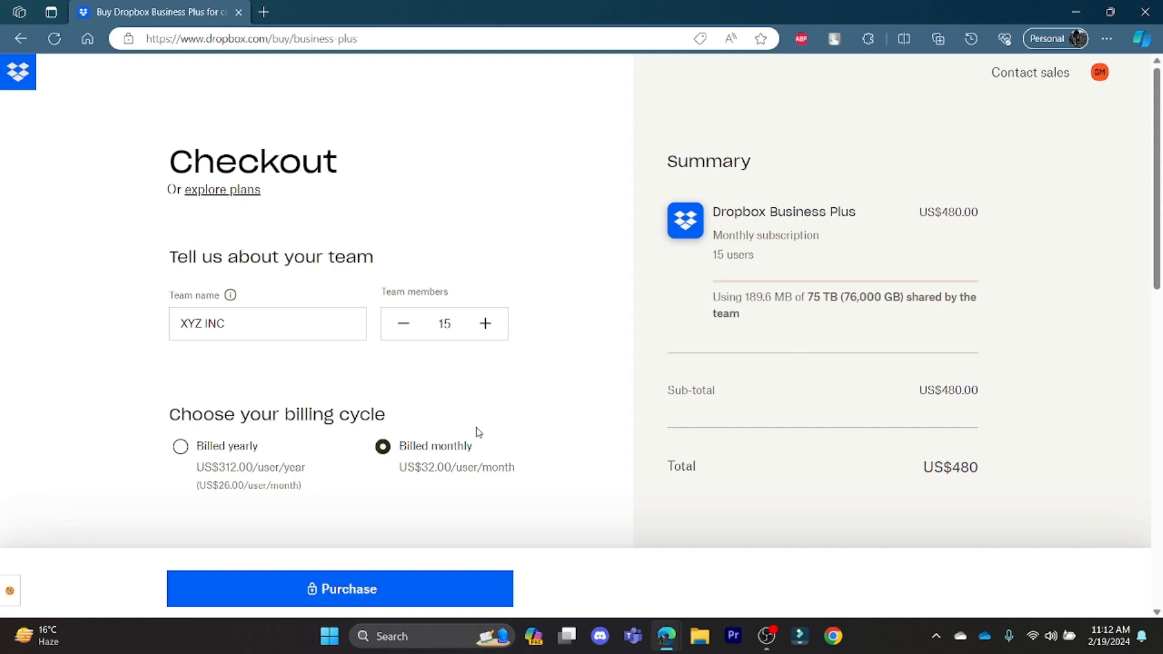
mouse_move(798, 321)
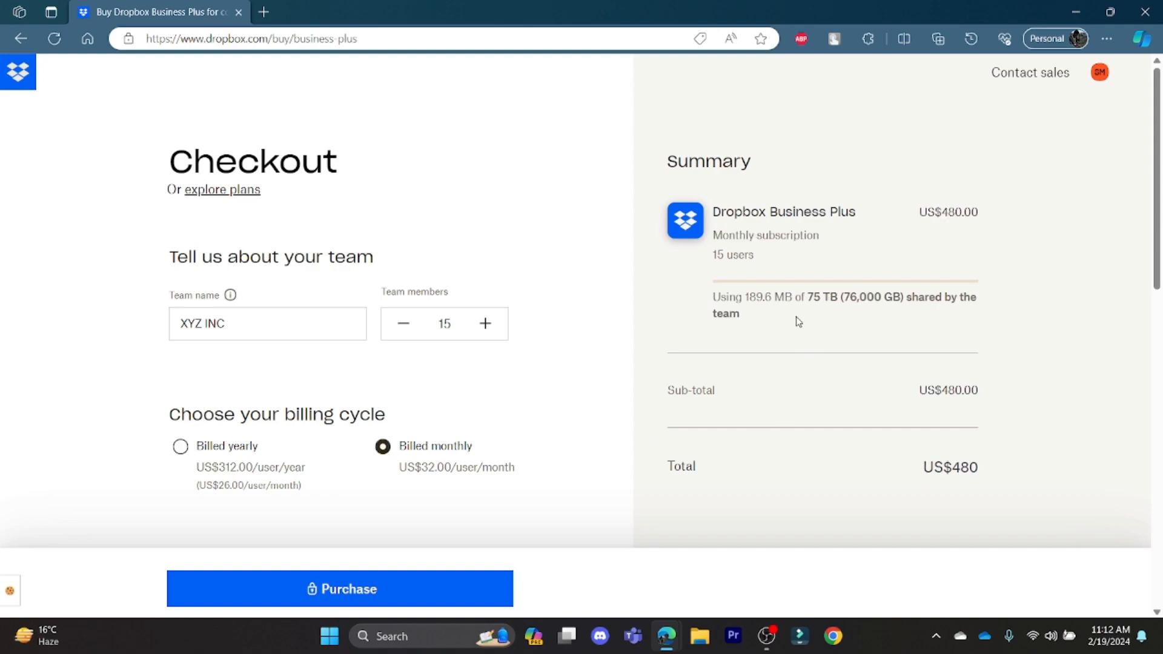
mouse_move(530, 403)
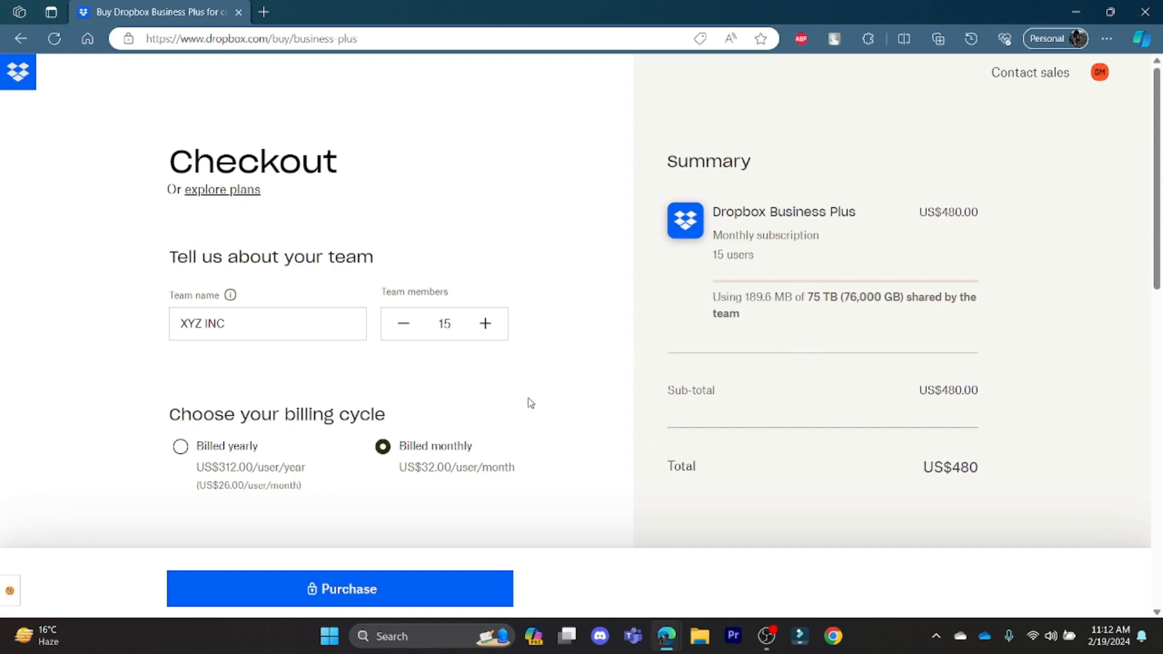
scroll(down, 3)
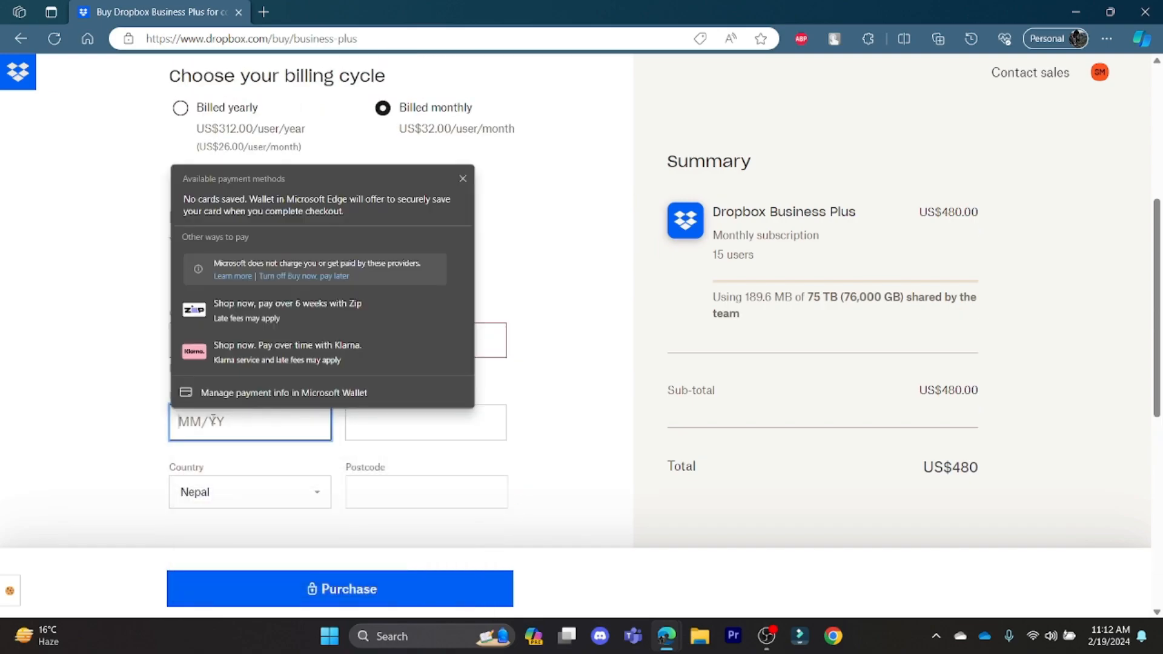
- Dismiss the Edge wallet popup and scroll through the empty payment details
click(463, 178)
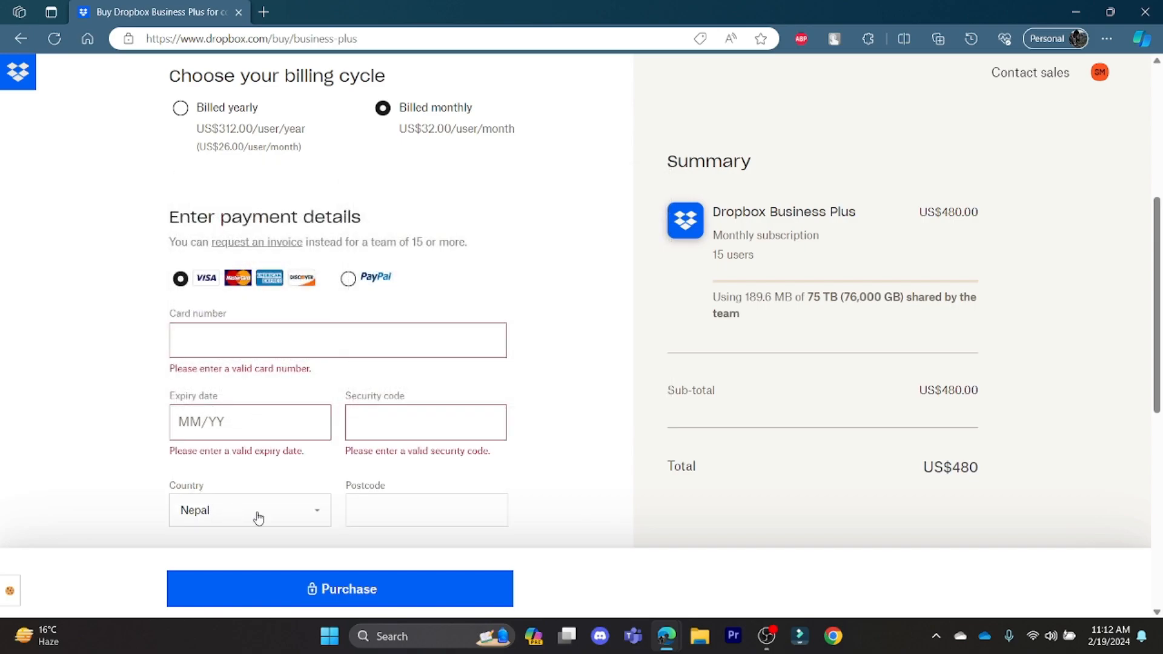
scroll(down, 3)
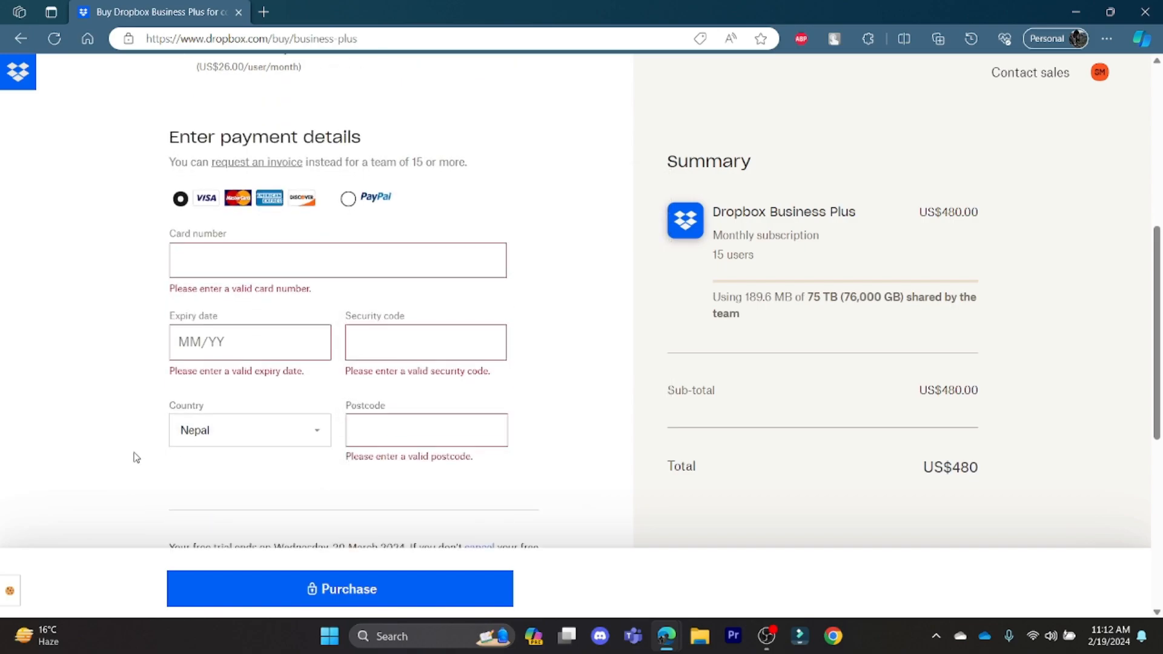